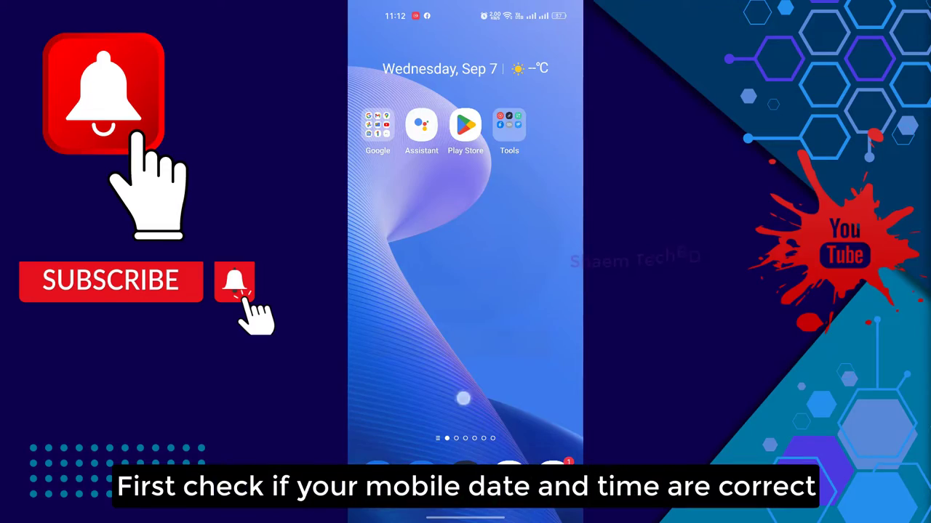
- Navigate from the app drawer into Settings > System settings > Date & time
scroll(up, 3)
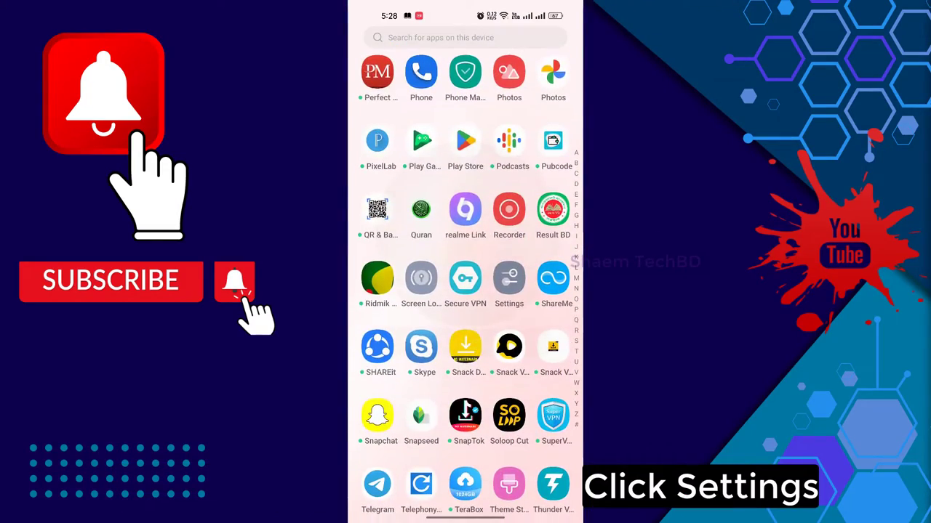
click(509, 279)
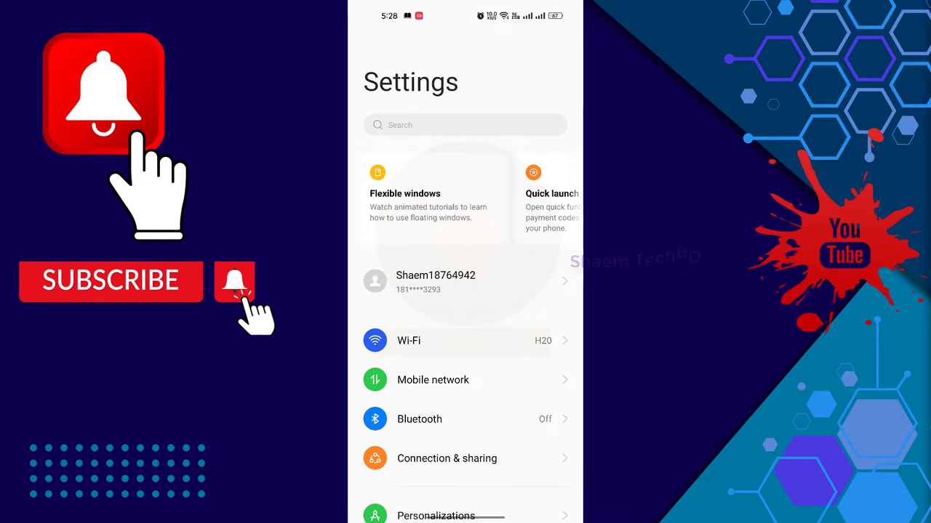
scroll(down, 3)
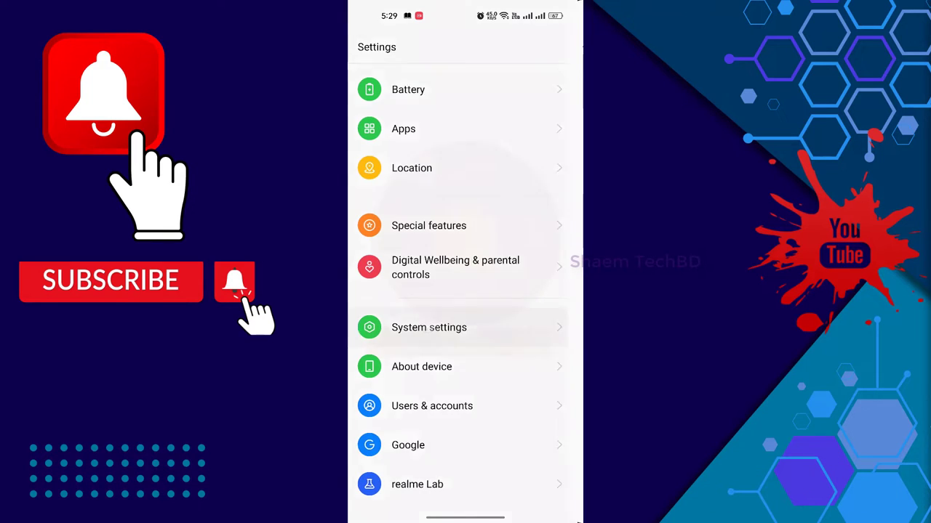
click(429, 327)
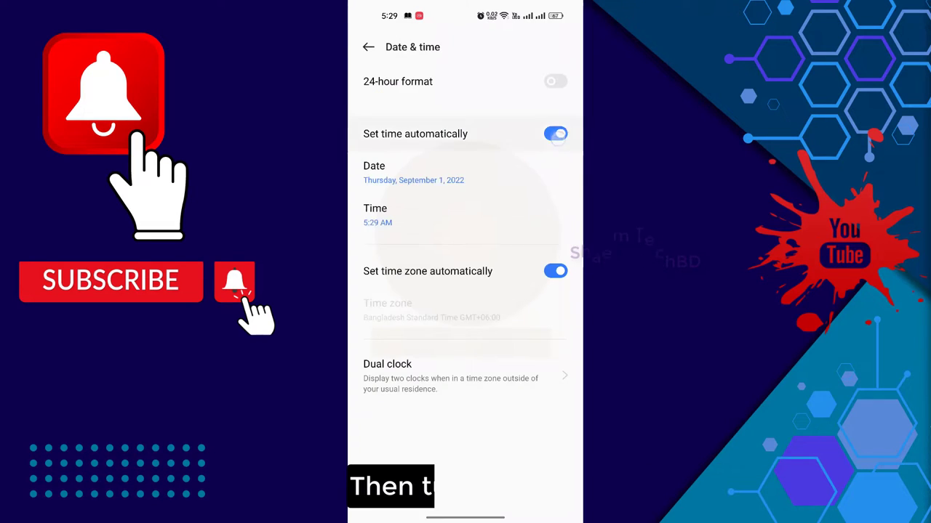
- Toggle 'Set time automatically' off and back on to reset the phone's clock
click(556, 134)
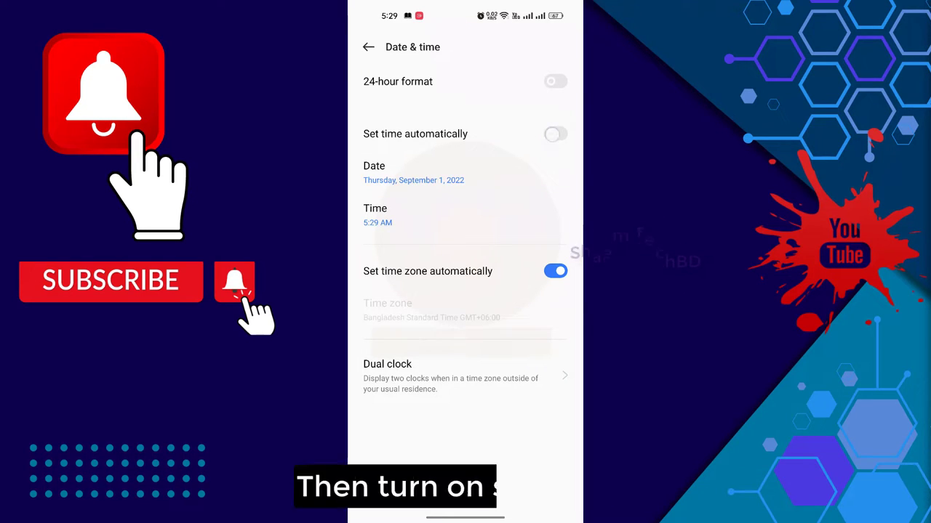
click(556, 134)
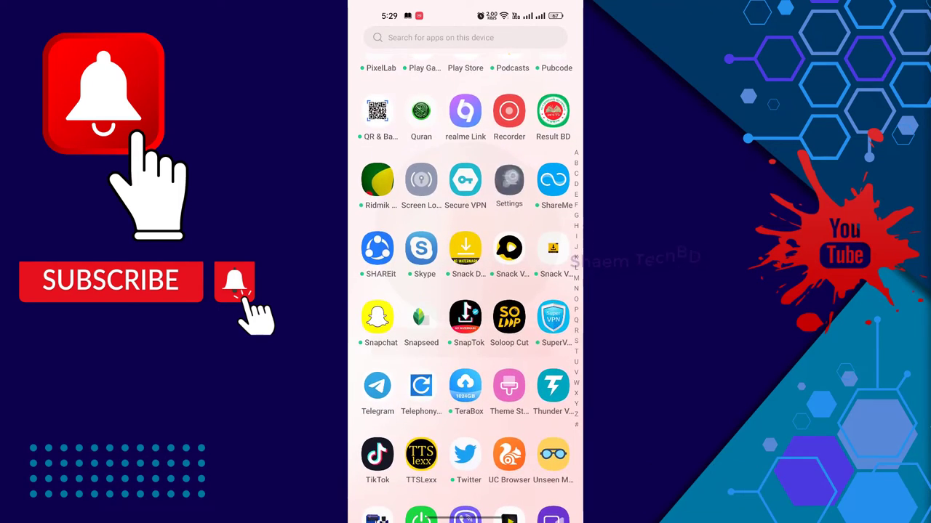
click(509, 181)
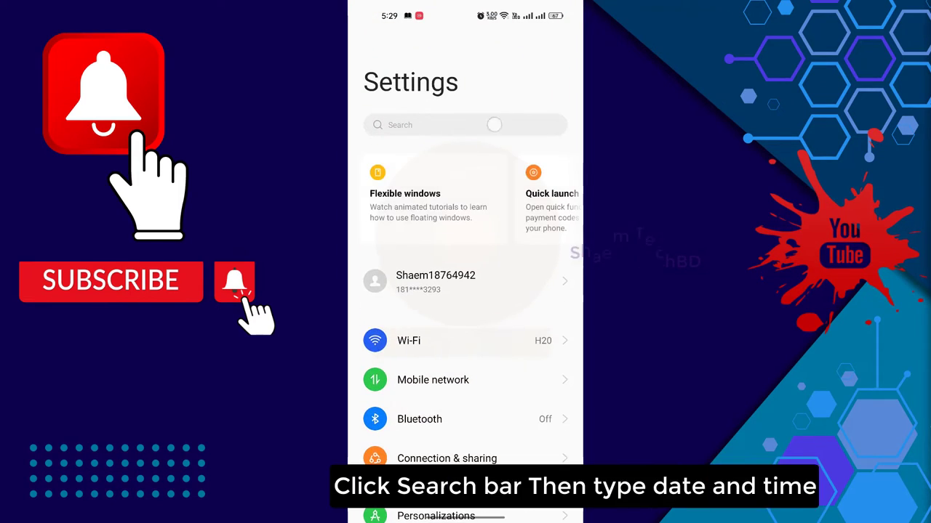
click(450, 125)
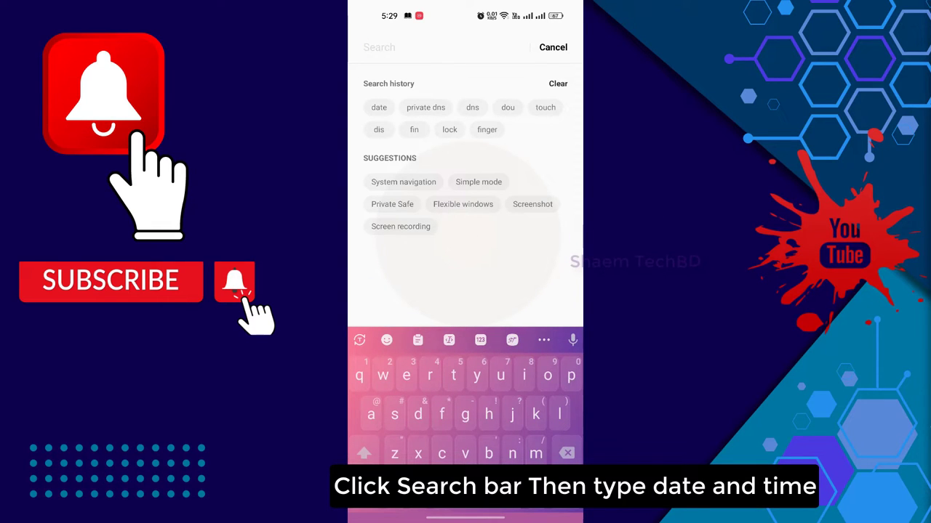
text(date)
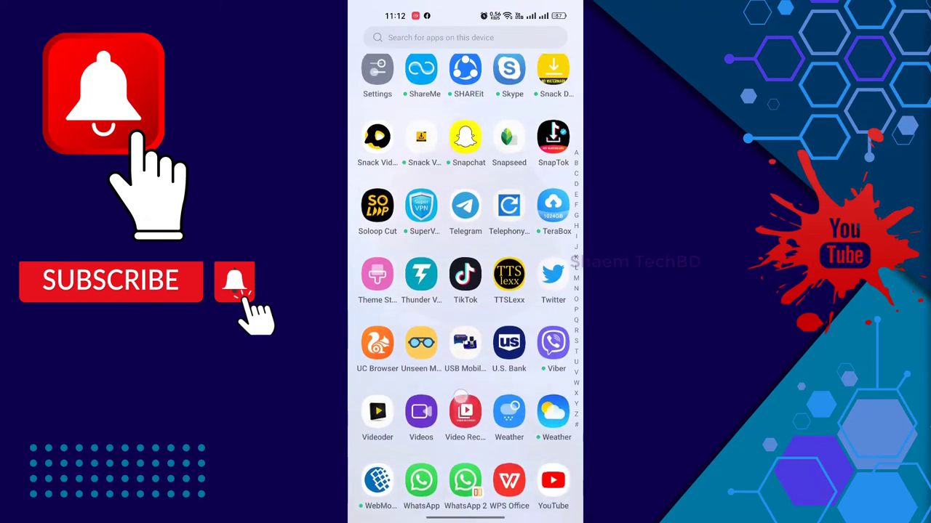
- Go to Settings > Apps > App management and locate Google Go in the list
scroll(up, 3)
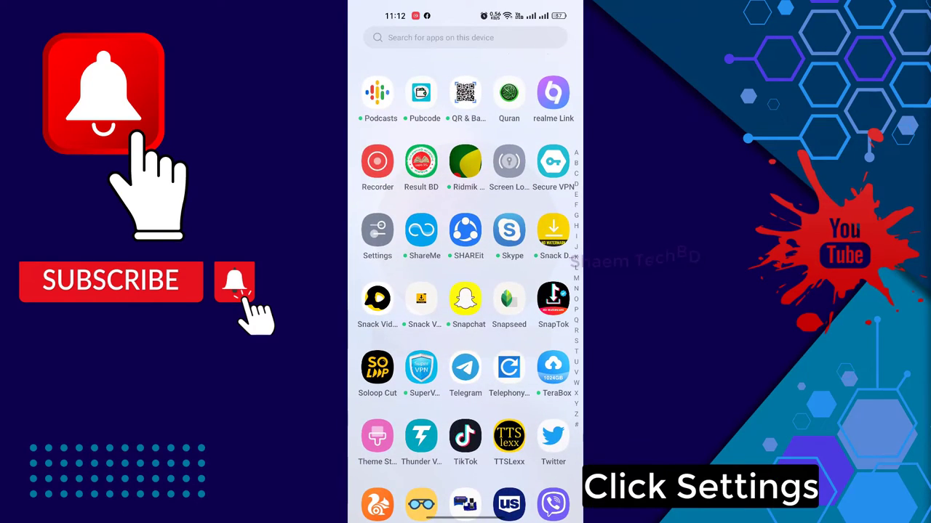
click(377, 231)
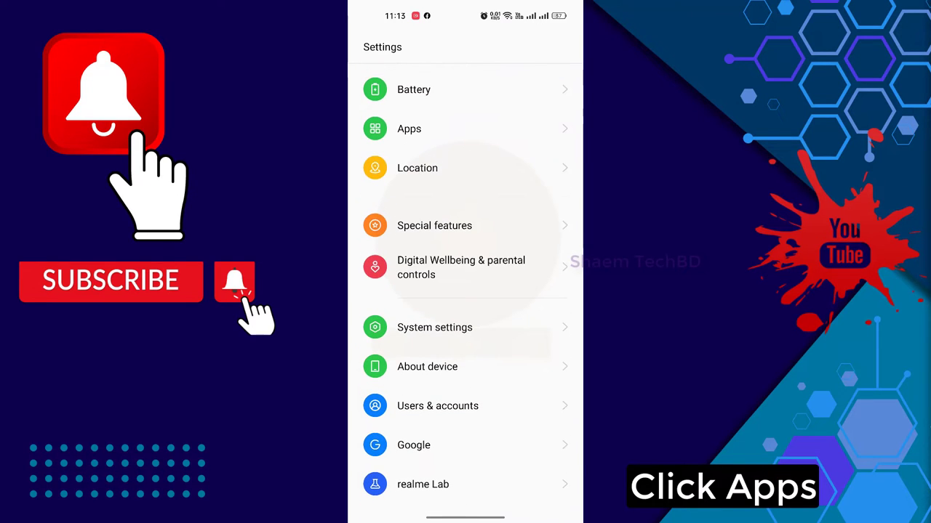
click(409, 128)
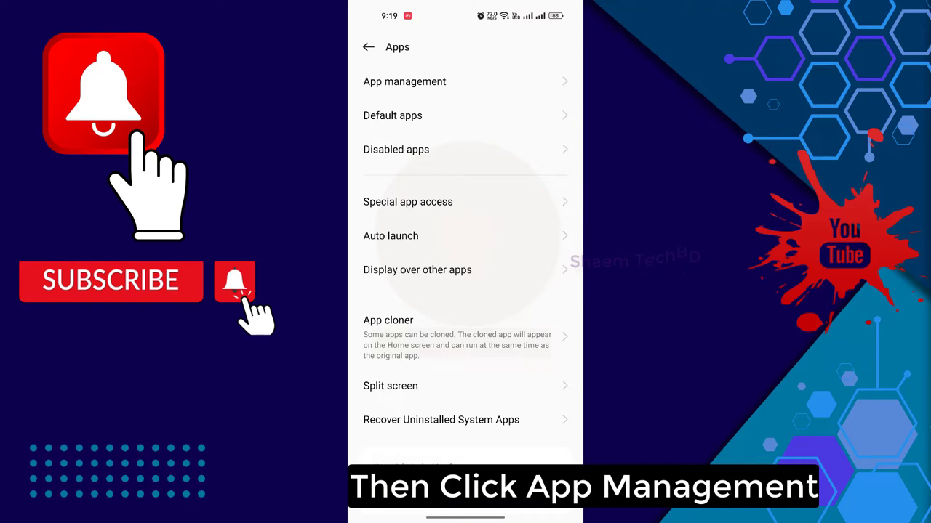
click(404, 82)
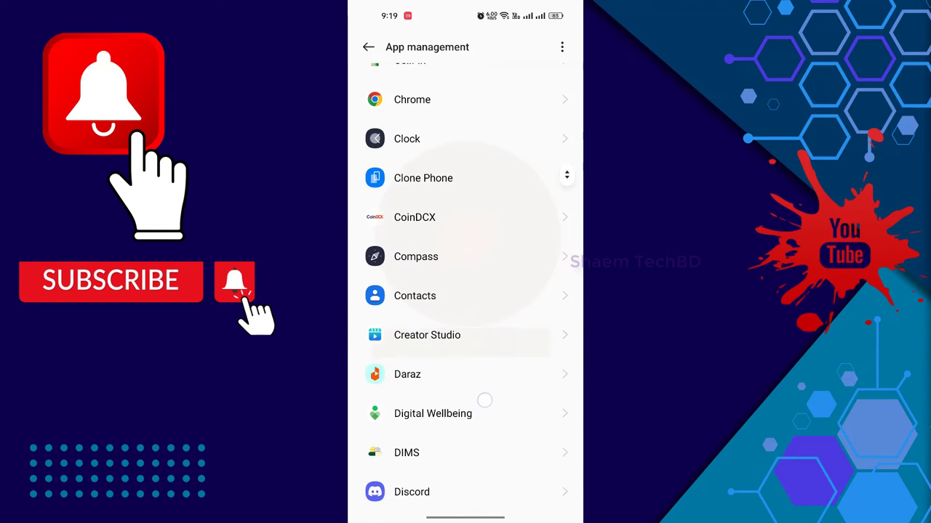
scroll(down, 3)
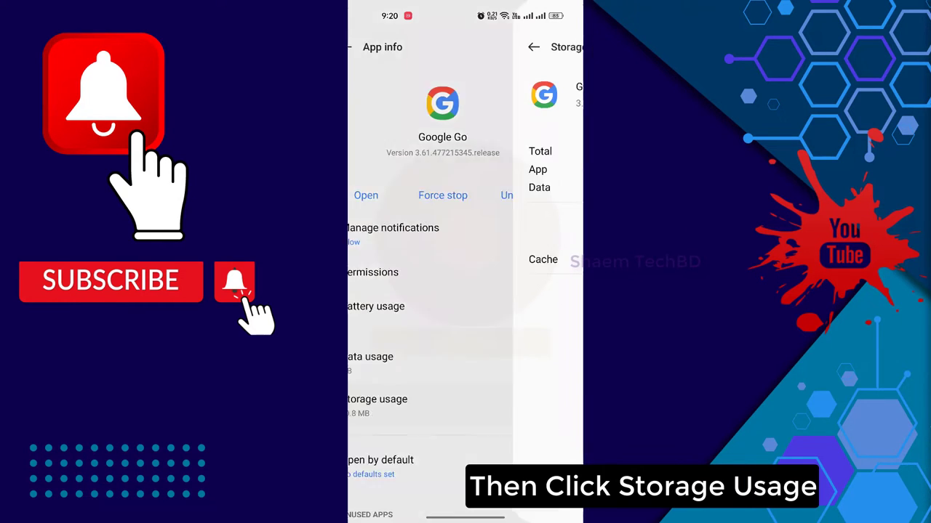
- Clear Google Go's app data and cache to 0 B from its Storage usage page
click(377, 398)
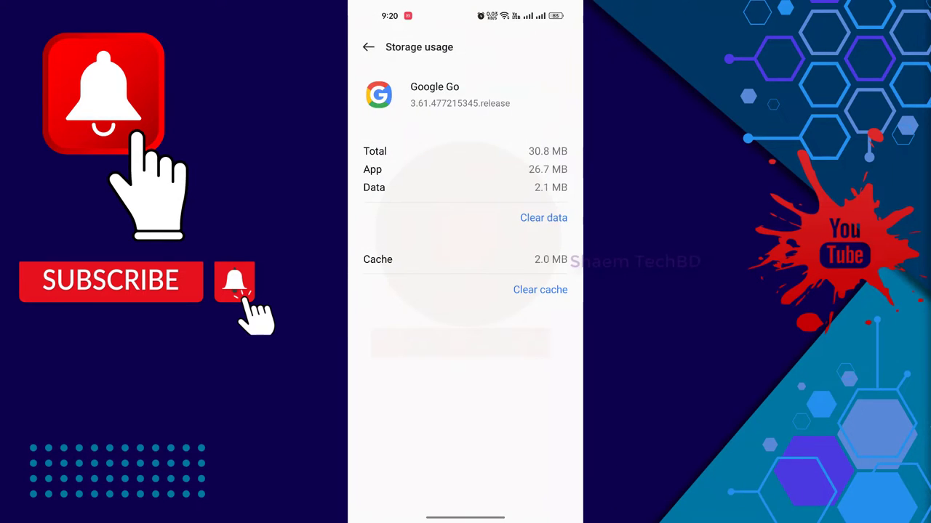
click(543, 219)
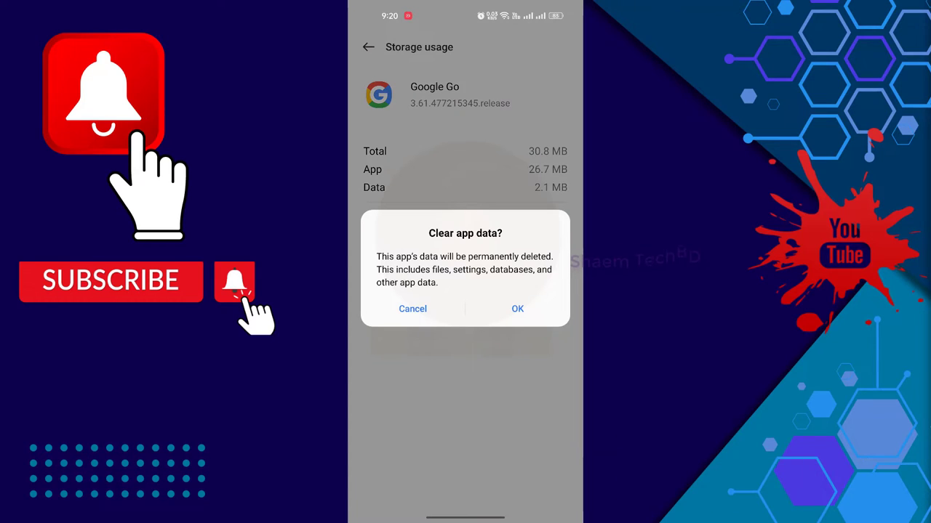
click(518, 309)
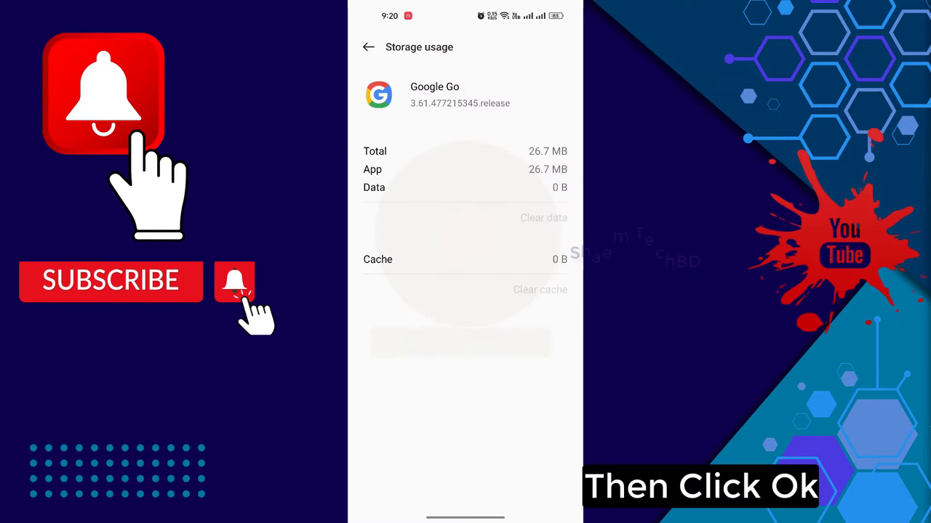
click(370, 47)
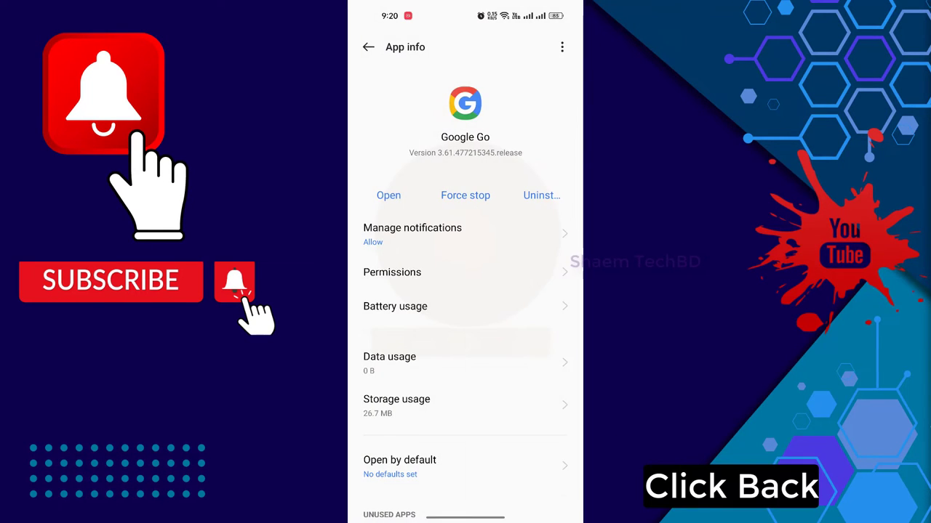
- Force stop Google Go and confirm it in the dialog
click(465, 194)
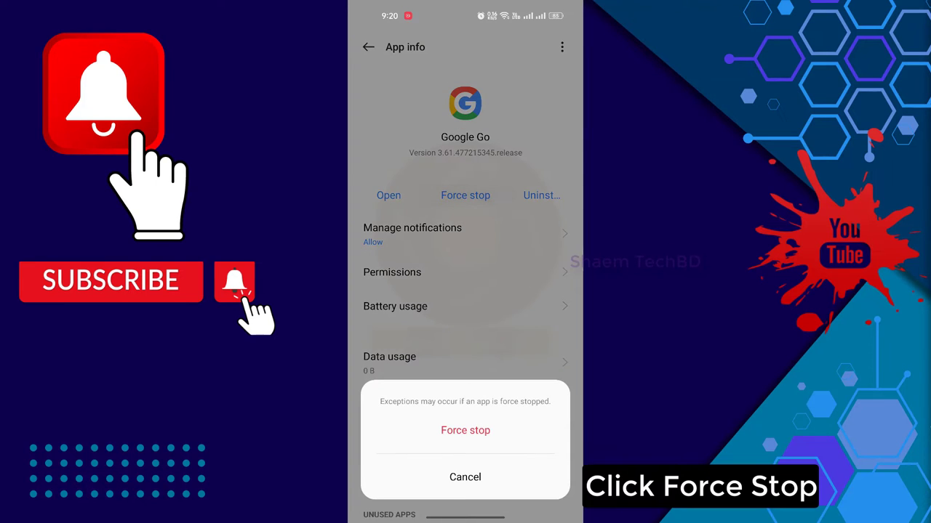
click(465, 430)
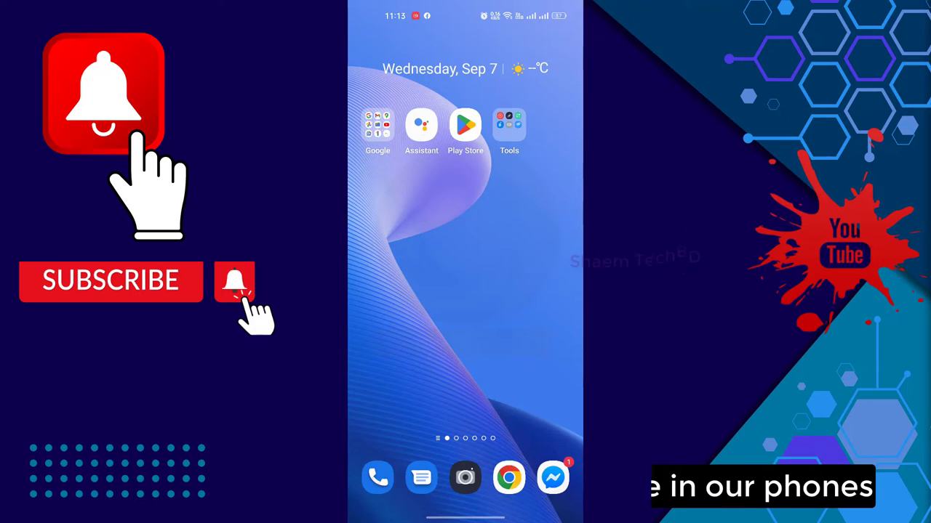
- Run Clean on About device > Storage, which shows 124 GB of 128 GB used
scroll(up, 3)
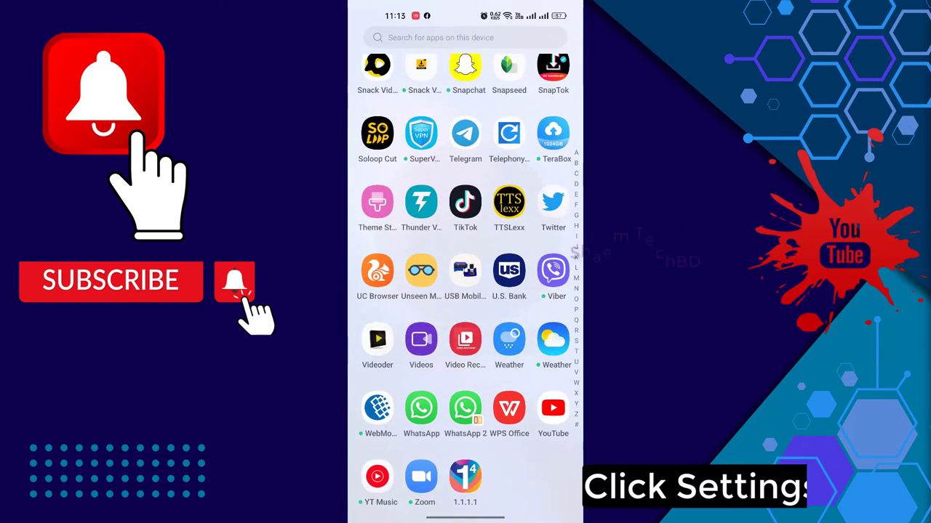
scroll(up, 3)
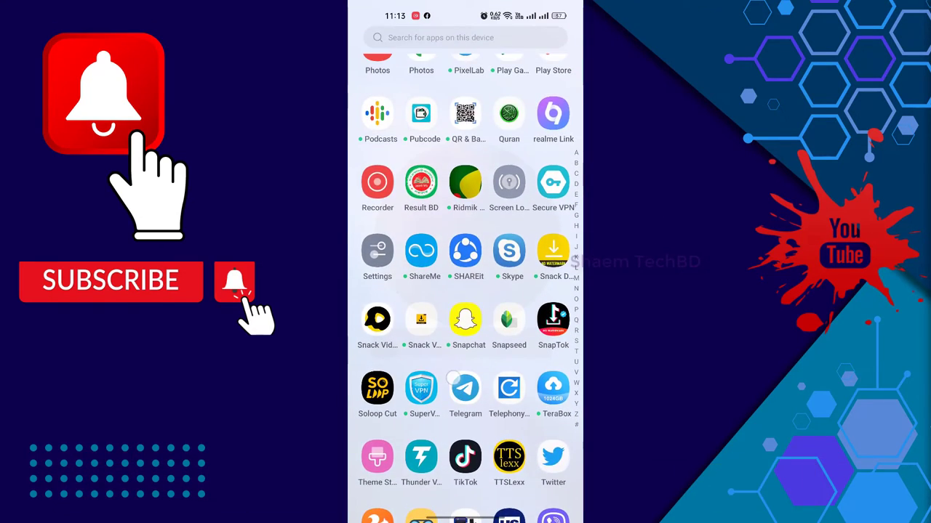
click(378, 253)
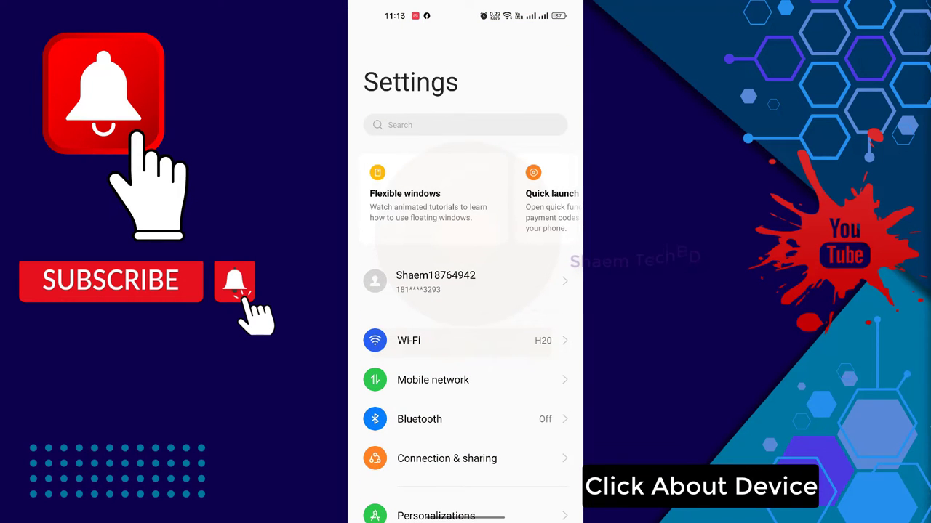
scroll(down, 3)
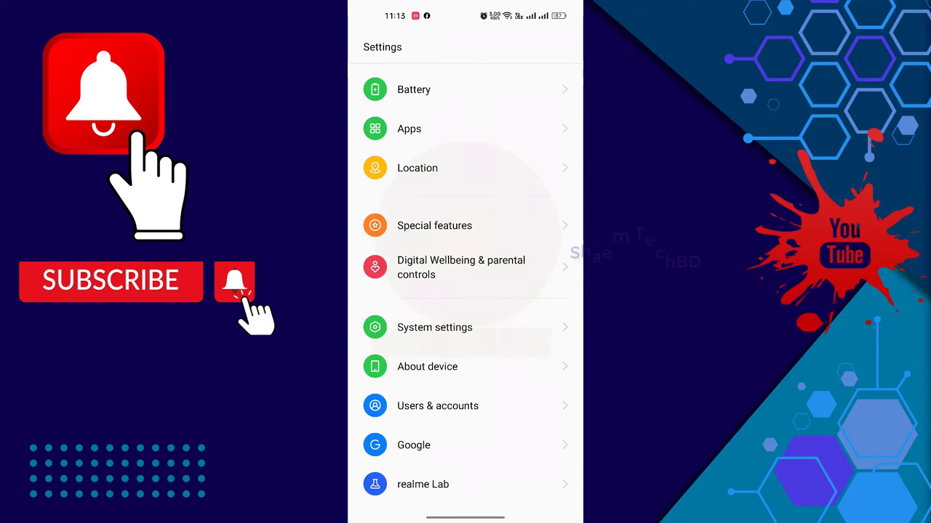
click(428, 366)
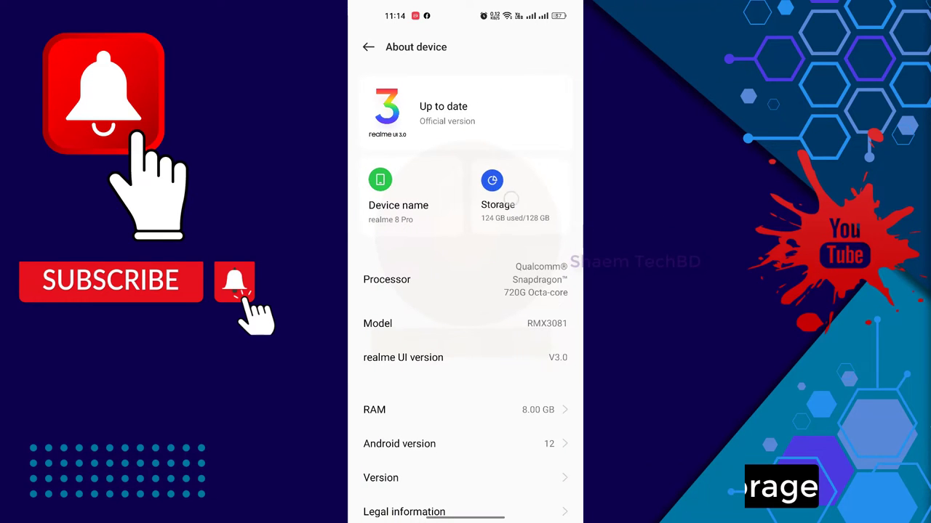
click(492, 192)
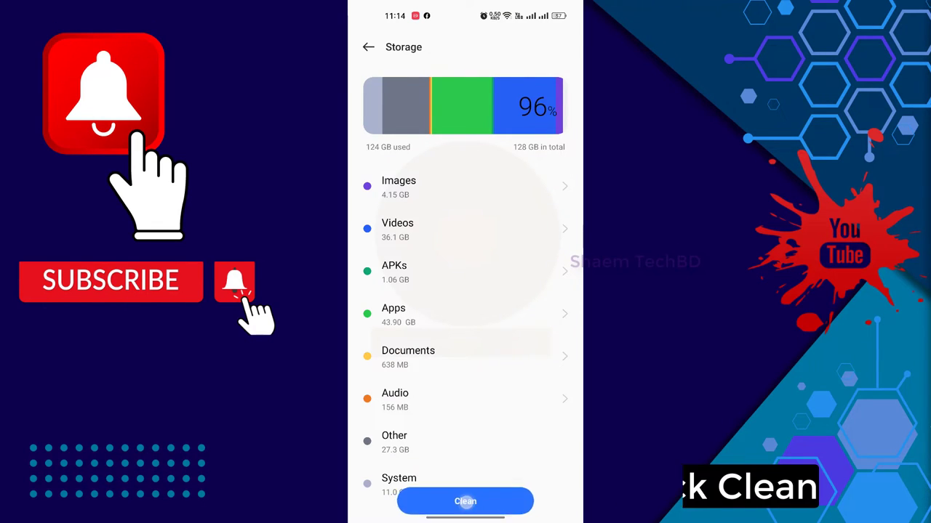
click(465, 502)
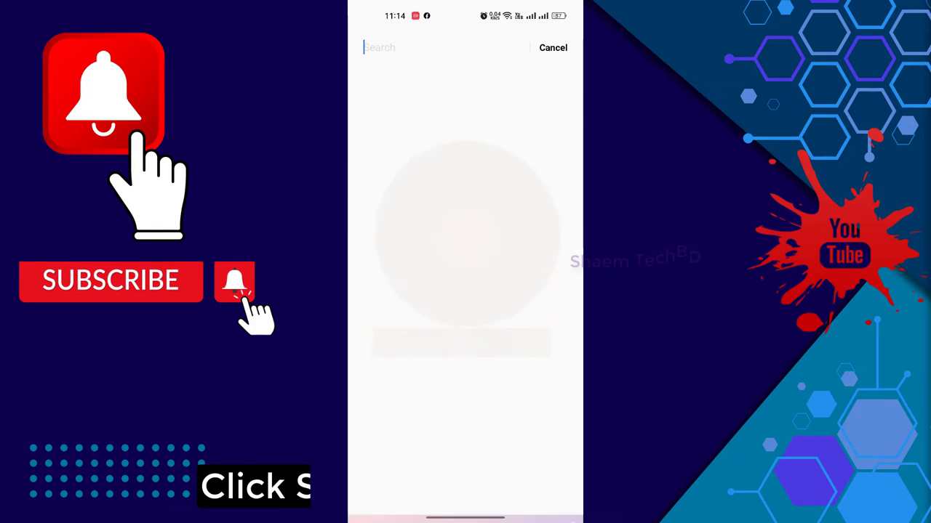
- Search Settings for 'storage' and open the Storage result
click(444, 47)
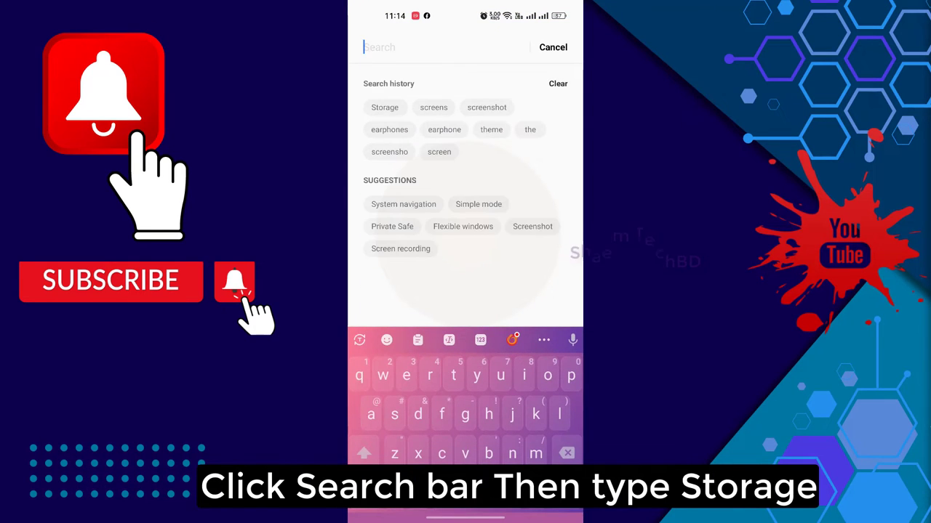
text(stora)
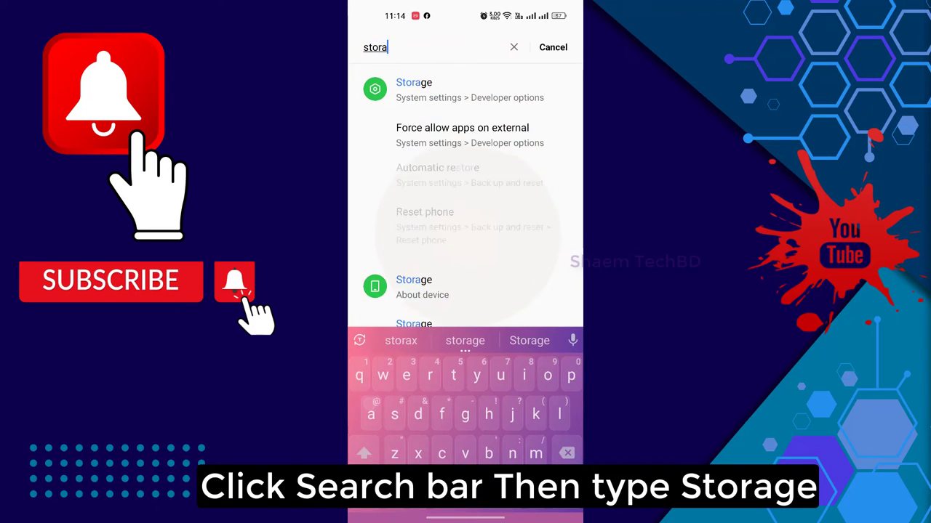
text(ge)
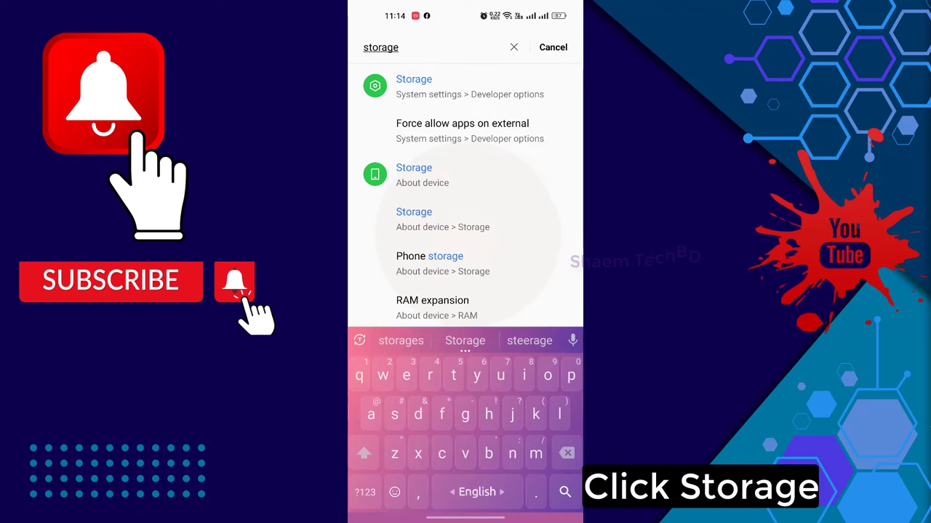
click(413, 212)
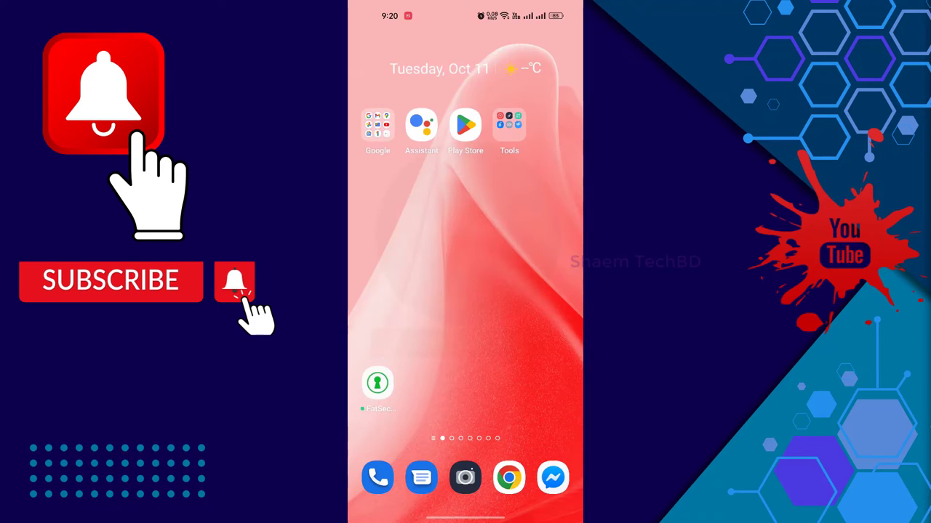
- Check Google Go's Play Store listing for an Update, then restart the phone from the power menu
click(466, 125)
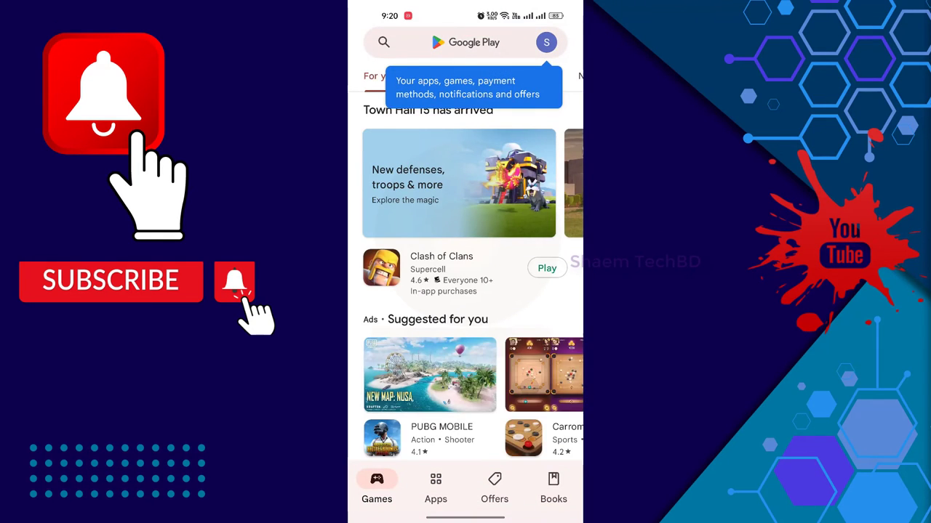
click(384, 42)
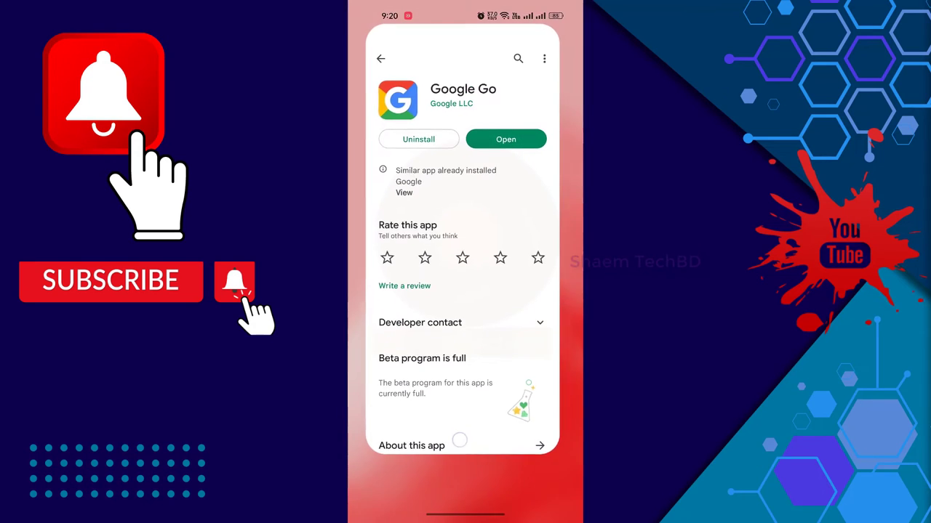
click(381, 58)
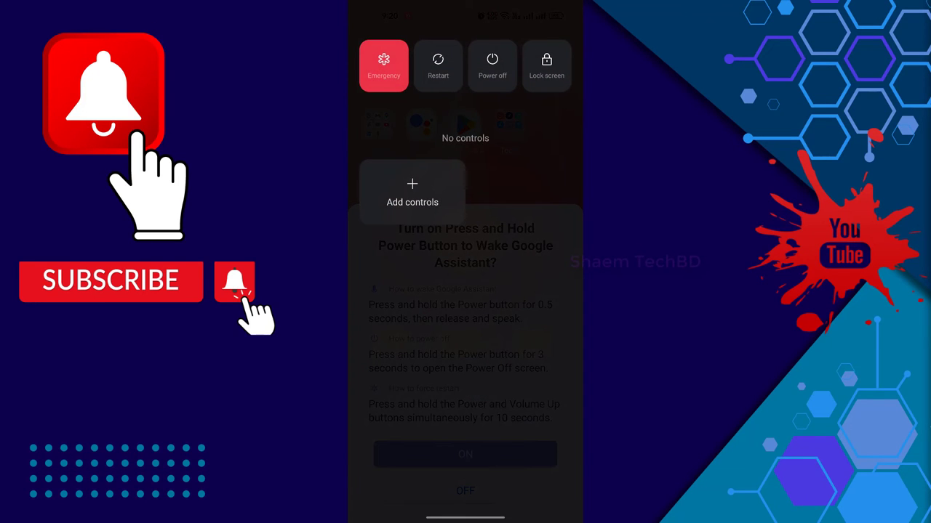
click(437, 65)
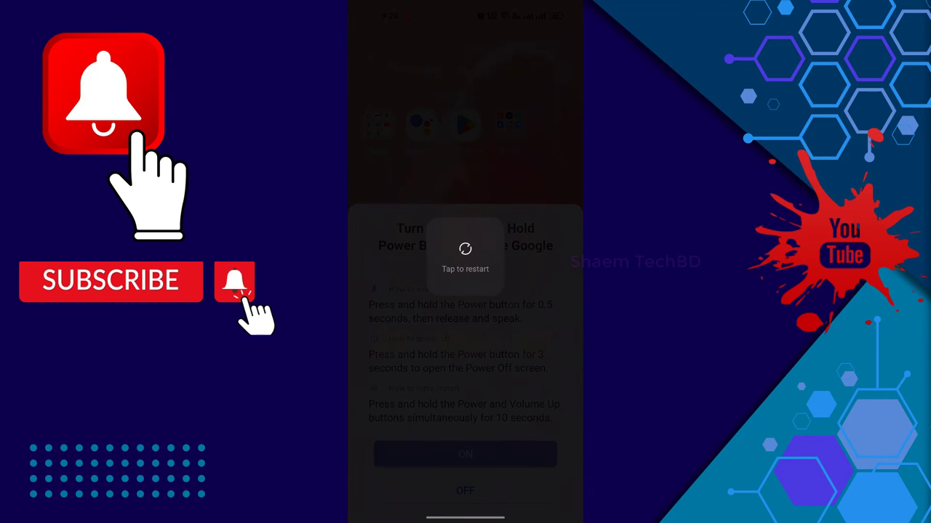